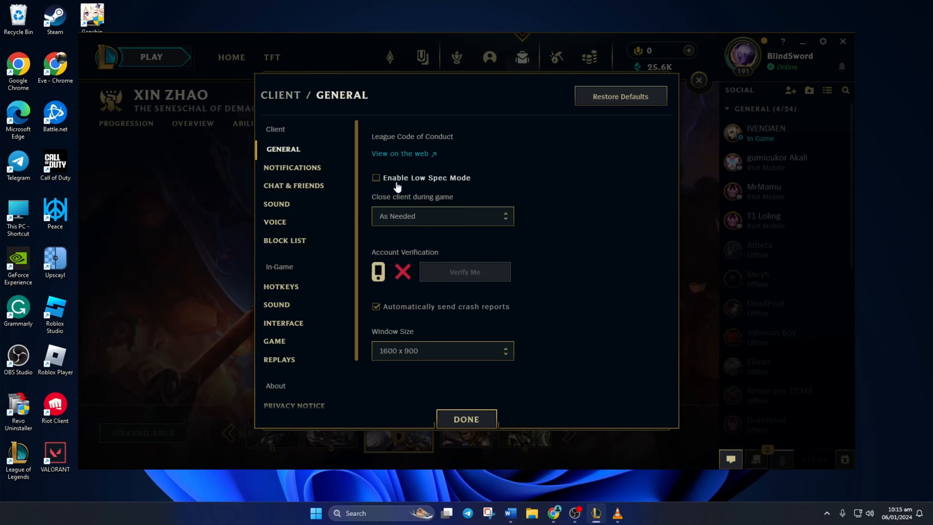
Enable Low Spec Mode and set 'Close client during game' to Always
left_click(375, 177)
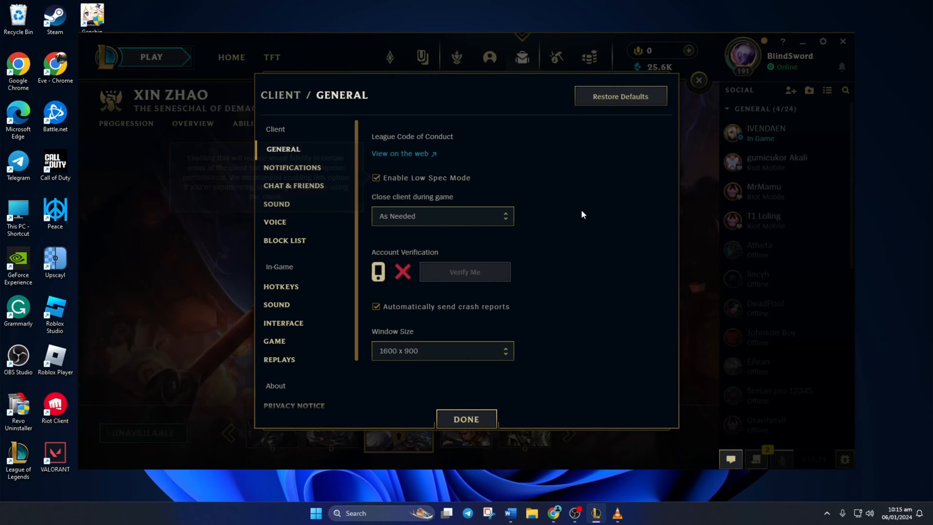
left_click(442, 216)
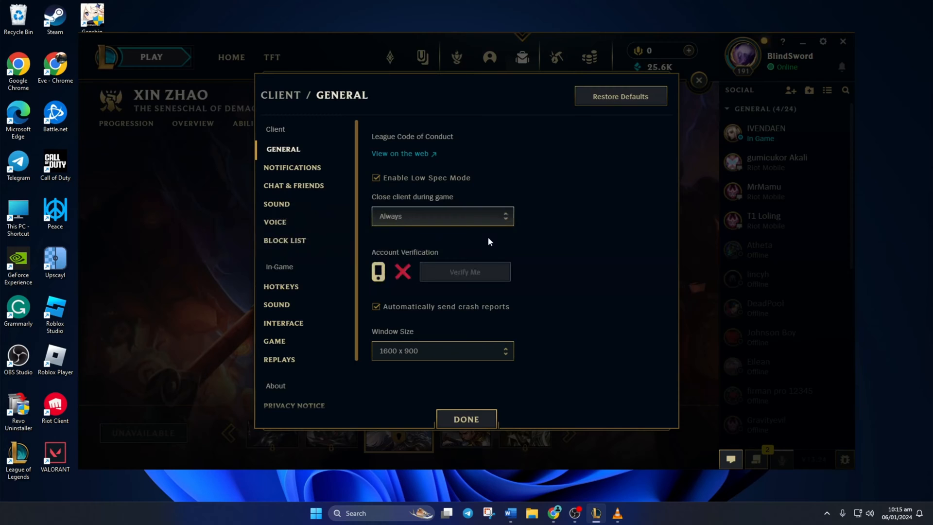
mouse_move(400, 205)
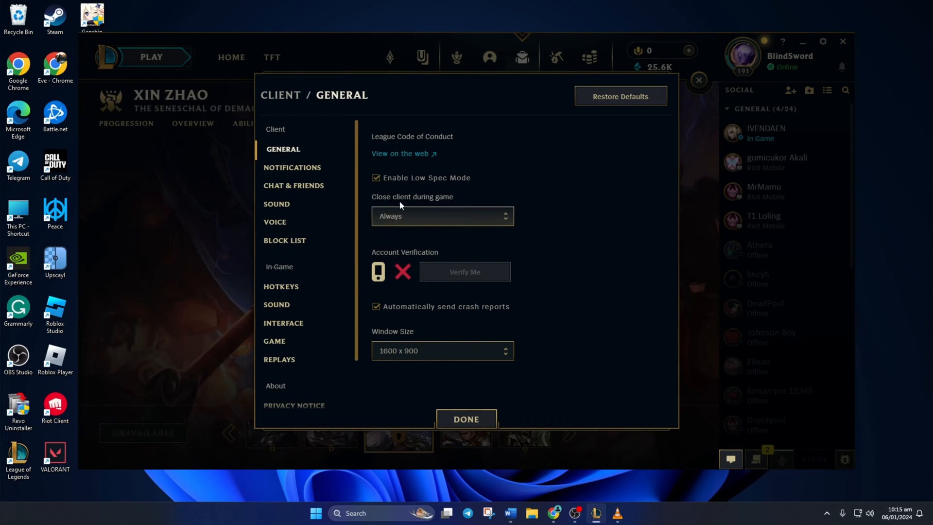
Untick Enable HUD Animations and Show Health Bar Shake in the Interface settings
left_click(286, 323)
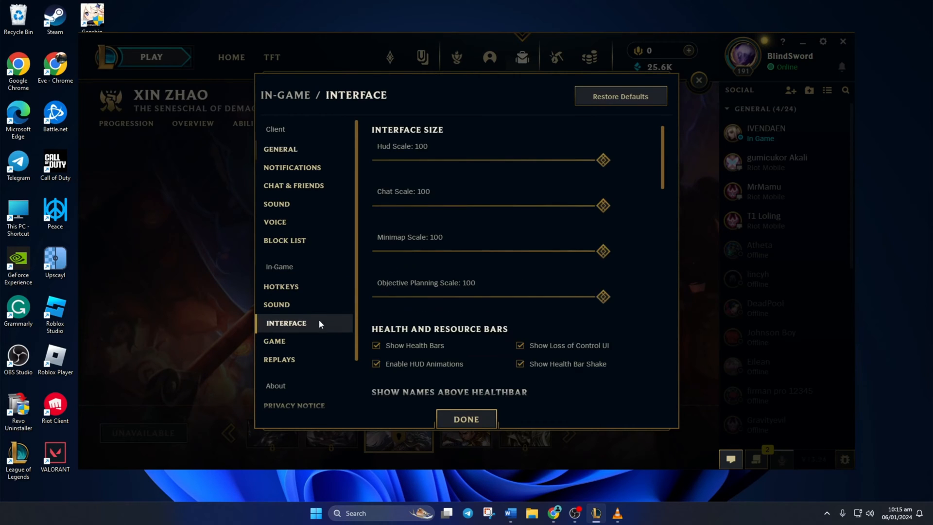
scroll("down", 3)
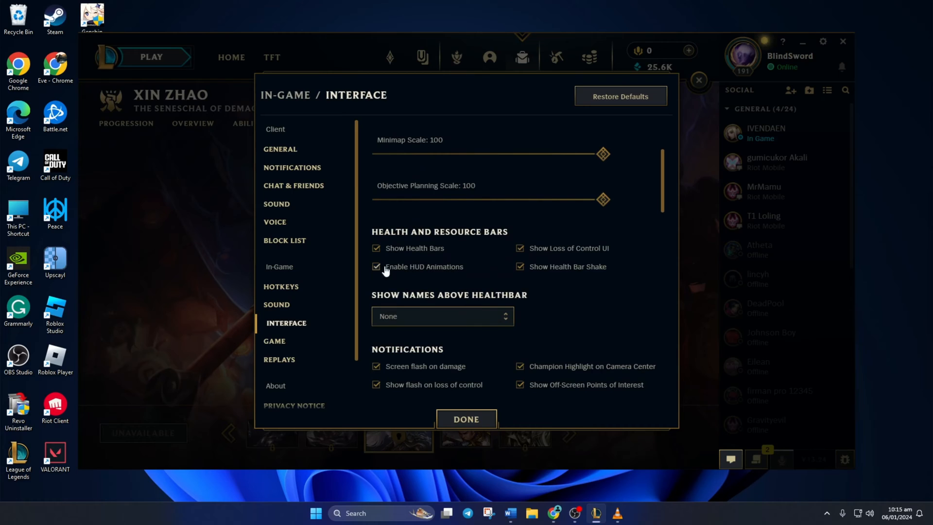
left_click(375, 266)
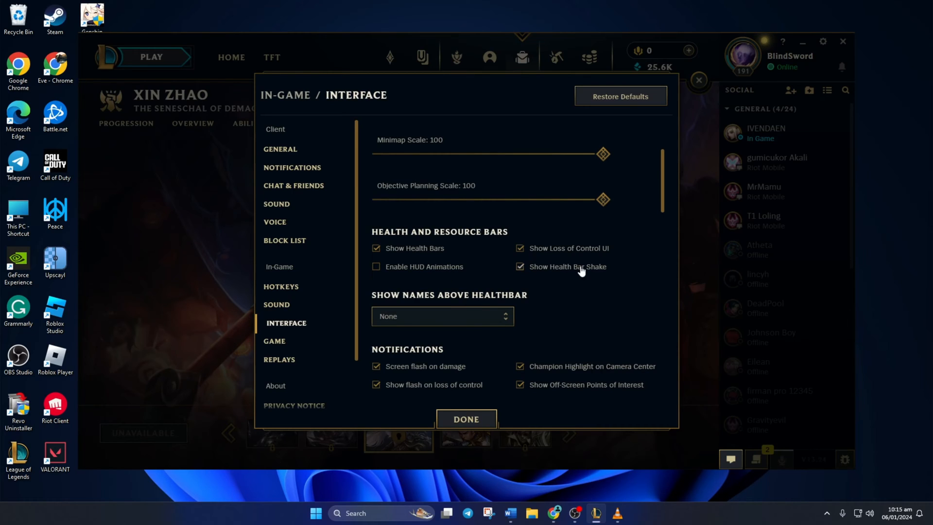
left_click(519, 267)
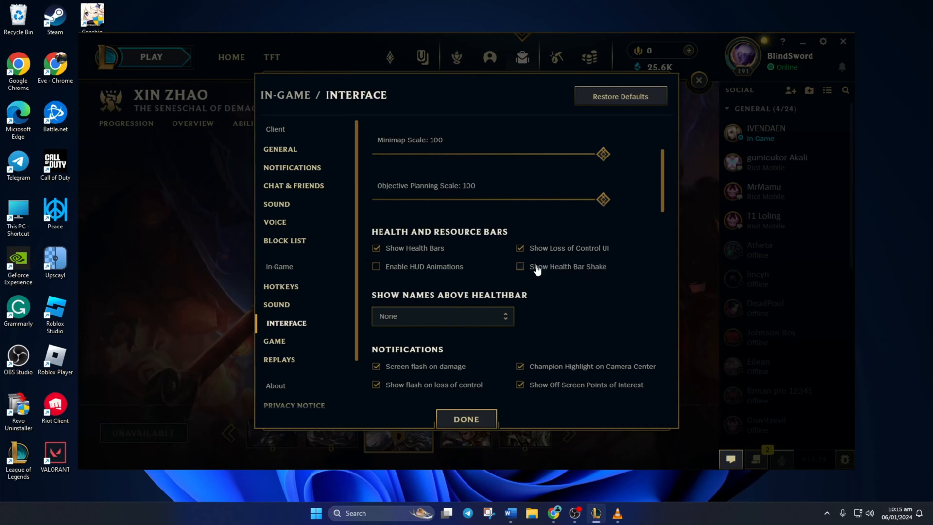
left_click(277, 341)
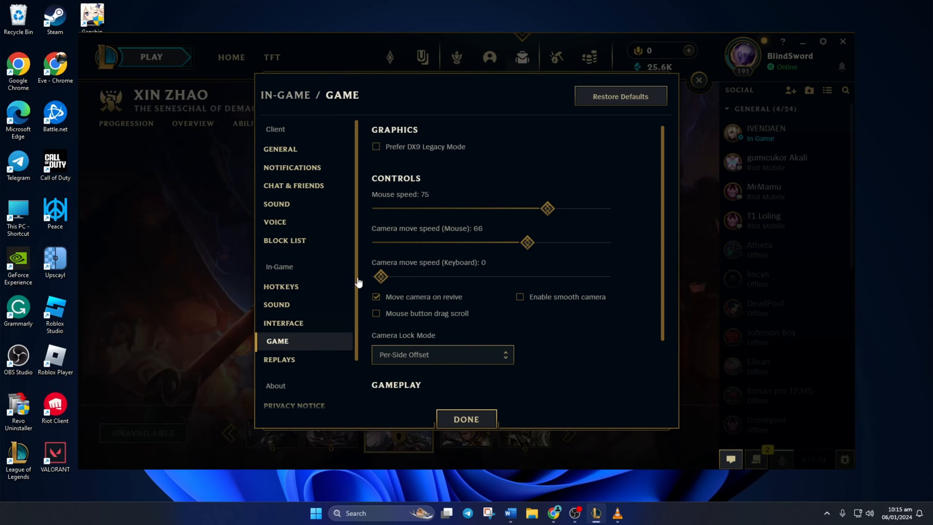
mouse_move(403, 153)
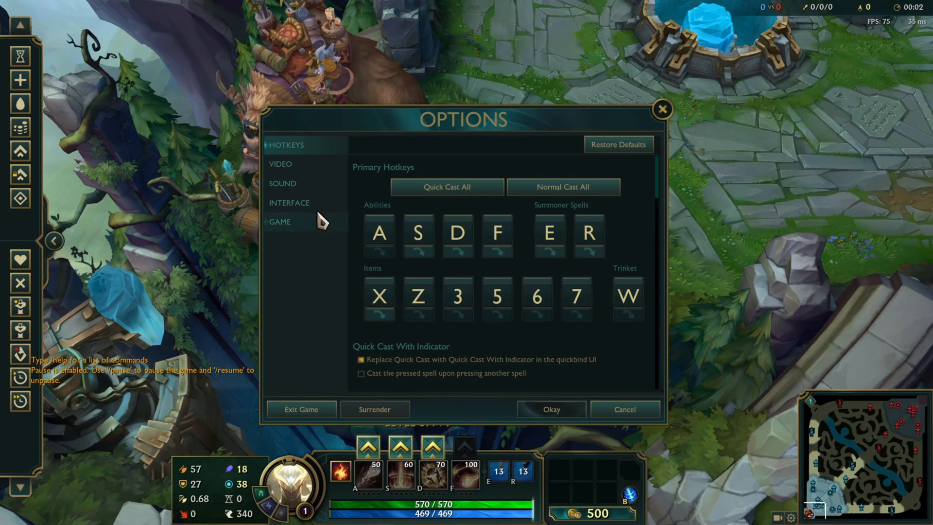
Set Video graphics to very low characters, medium environment, low effects and shadow quality off
left_click(280, 164)
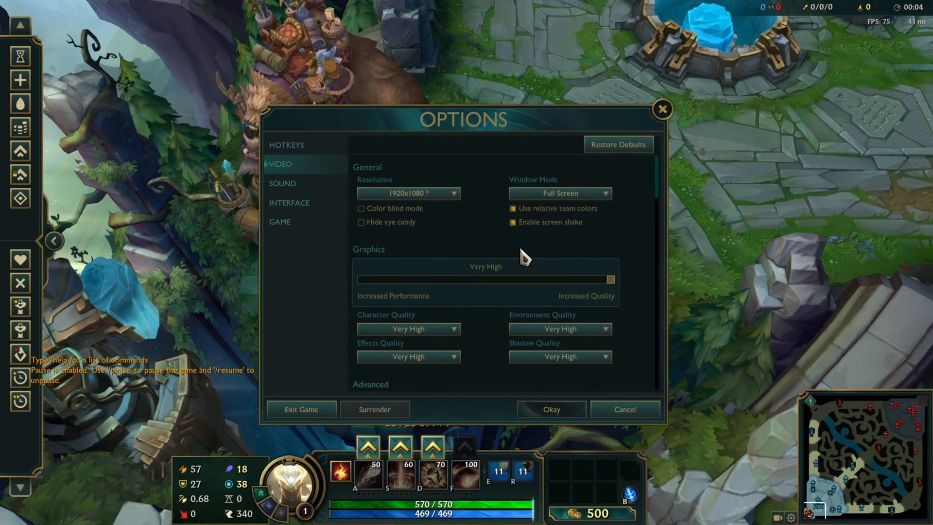
left_click_drag(608, 280, 569, 280)
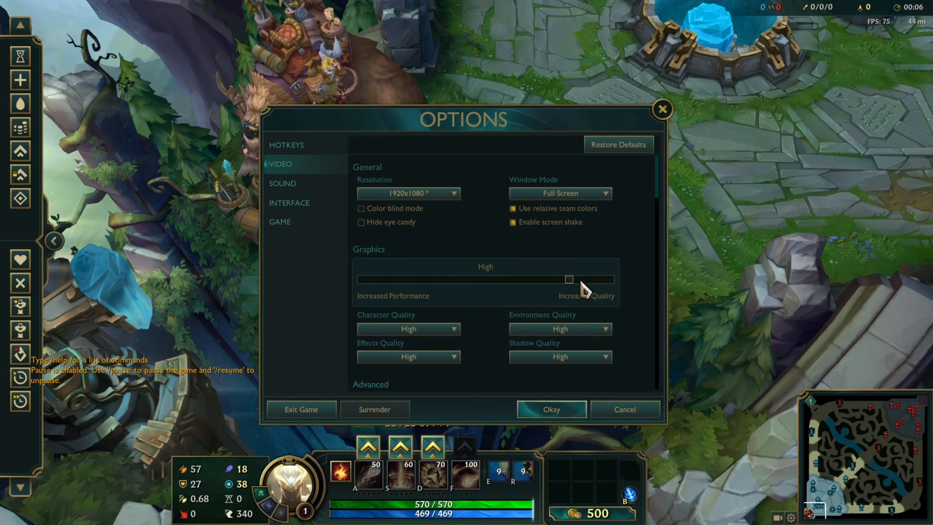
left_click_drag(568, 279, 360, 279)
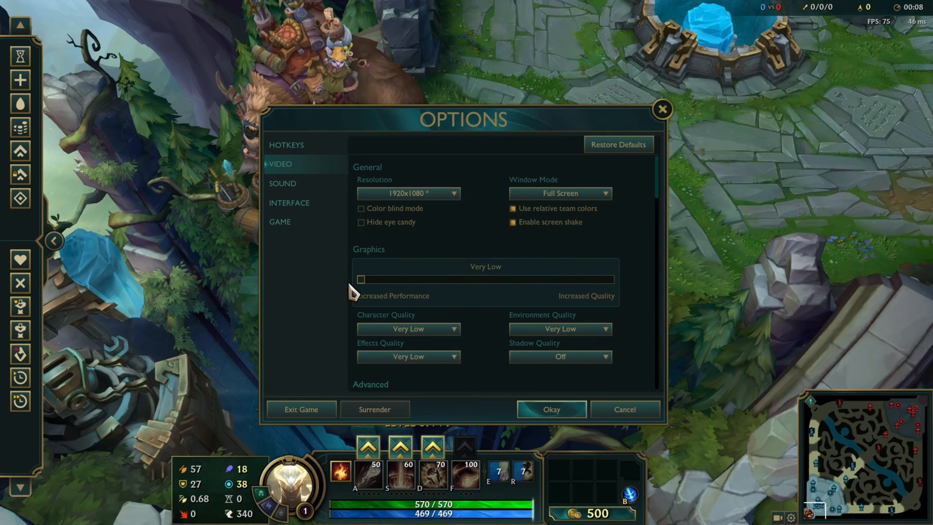
left_click_drag(360, 279, 402, 279)
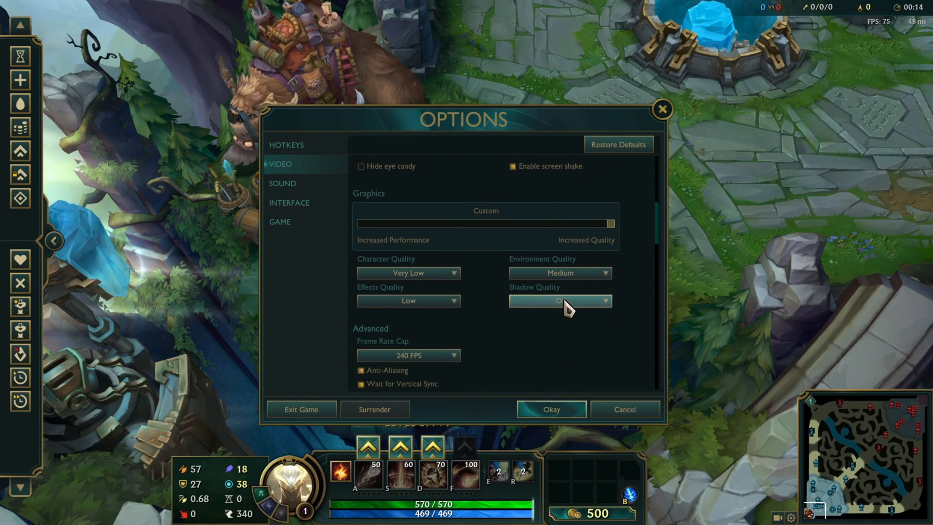
left_click(560, 300)
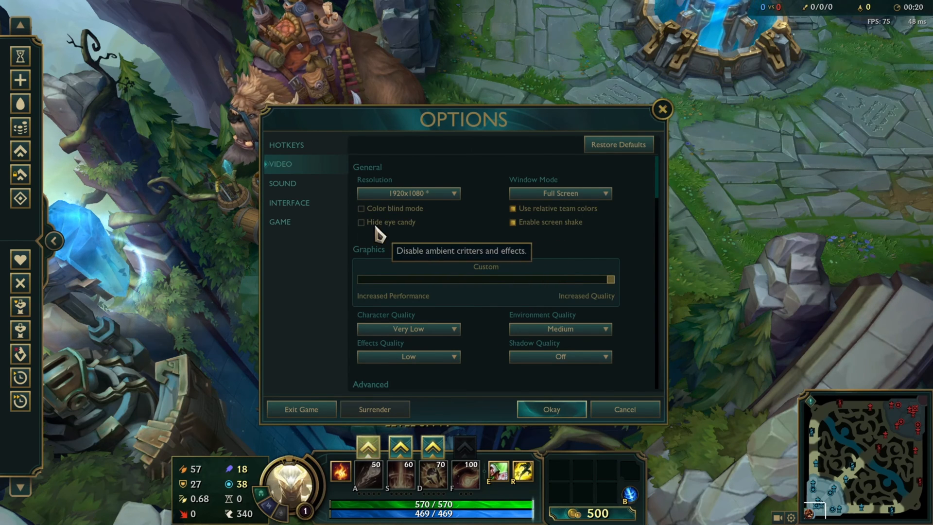
scroll("down", 3)
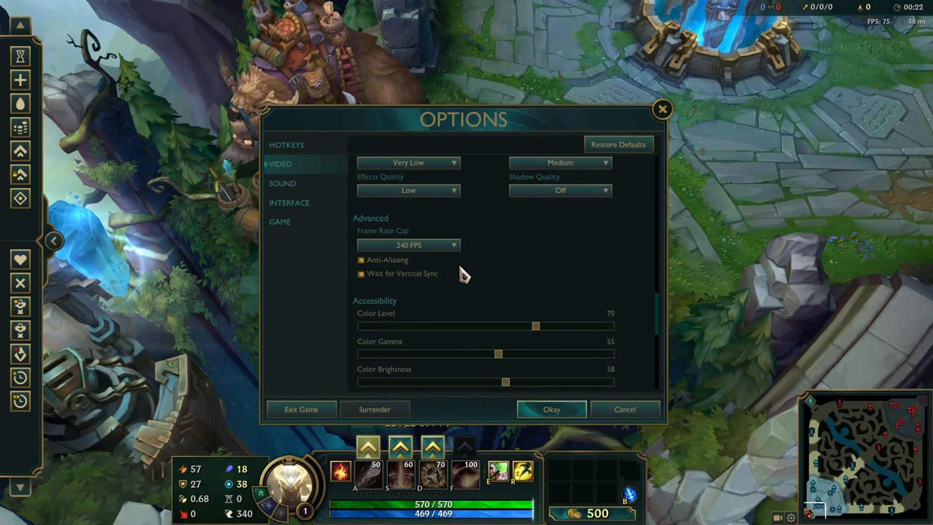